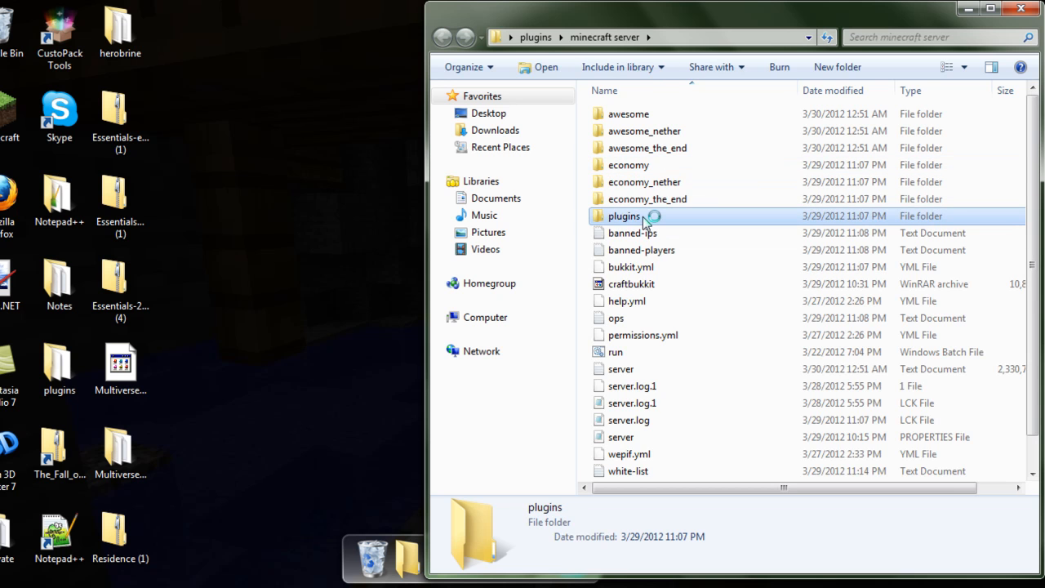
Browse into plugins\GroupManager and open the awesome world's groups.yml in Notepad++.
double_click(624, 215)
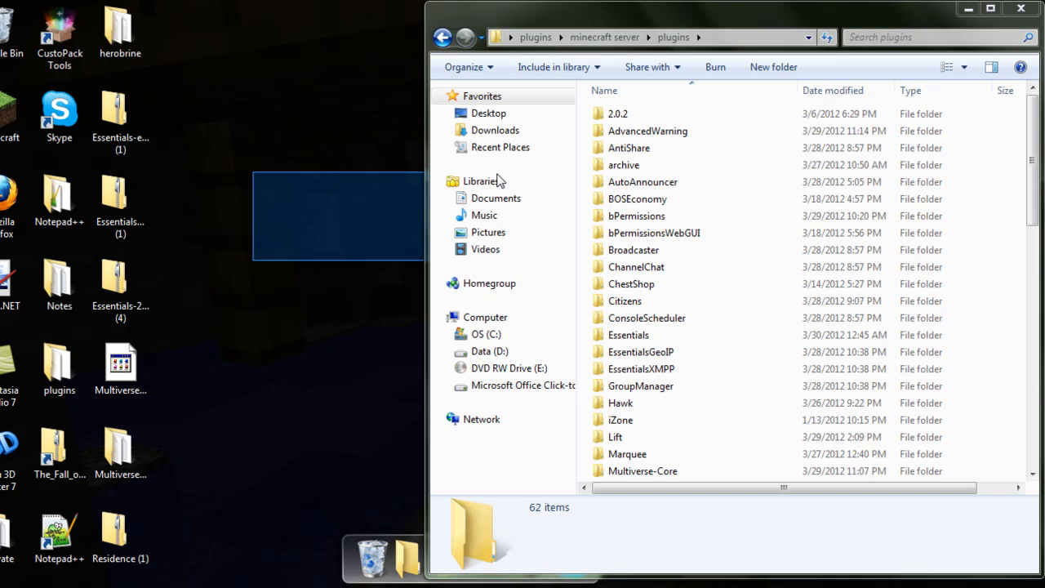
double_click(640, 386)
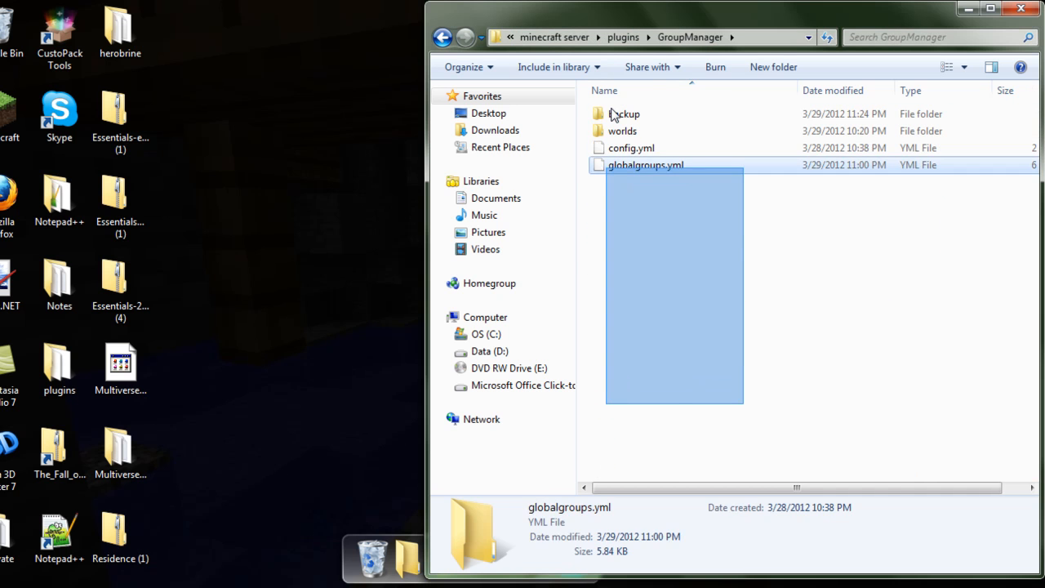
click(771, 255)
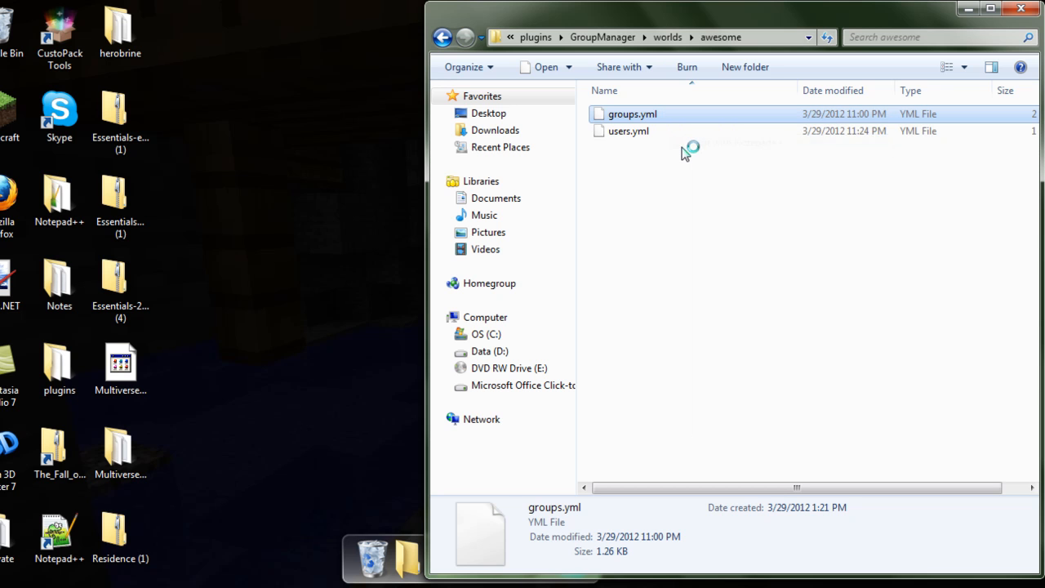
double_click(632, 114)
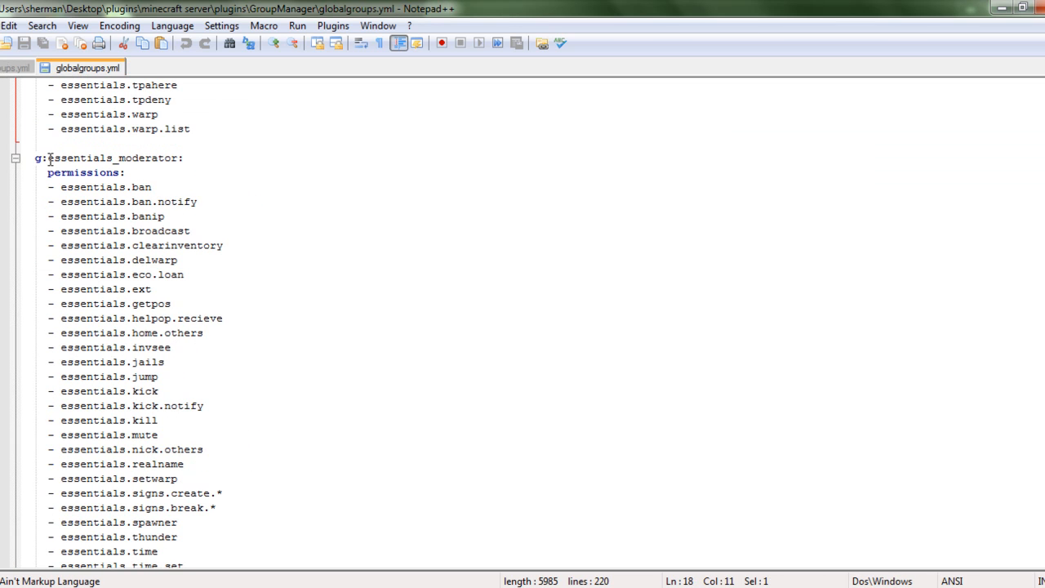
click(16, 67)
text(- essentials.killal)
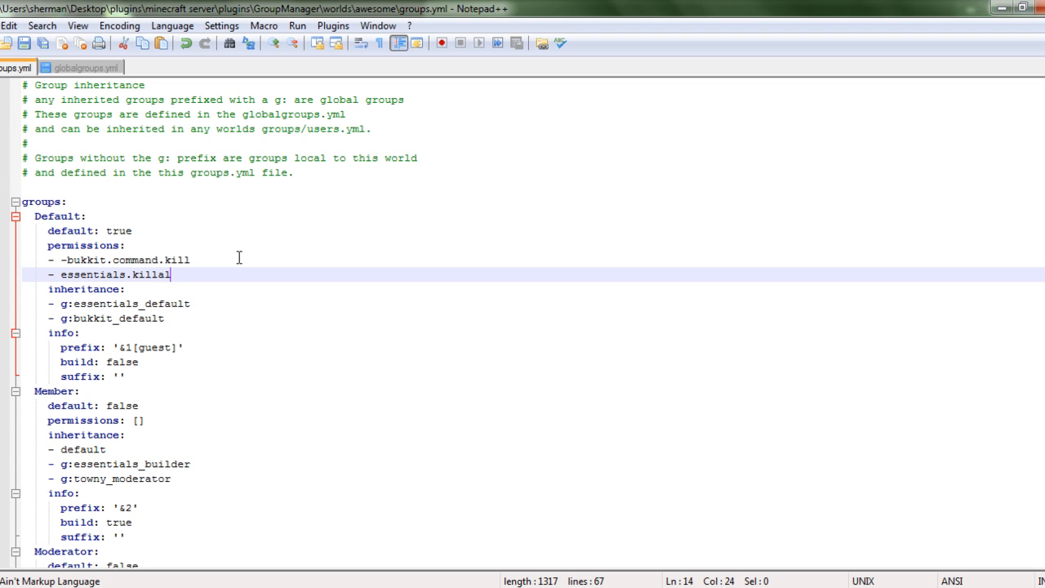
Scroll down groups.yml past the Default group's '- essentials.killall' permission line.
scroll(down, 3)
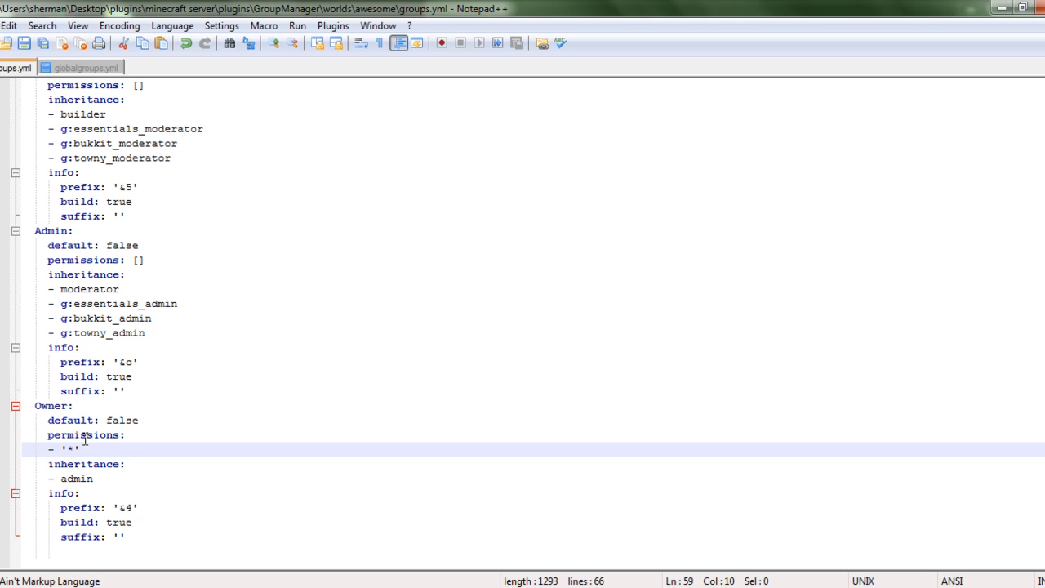
Add an Owner group with permissions '*' and inheritance from admin to groups.yml.
text([owner])
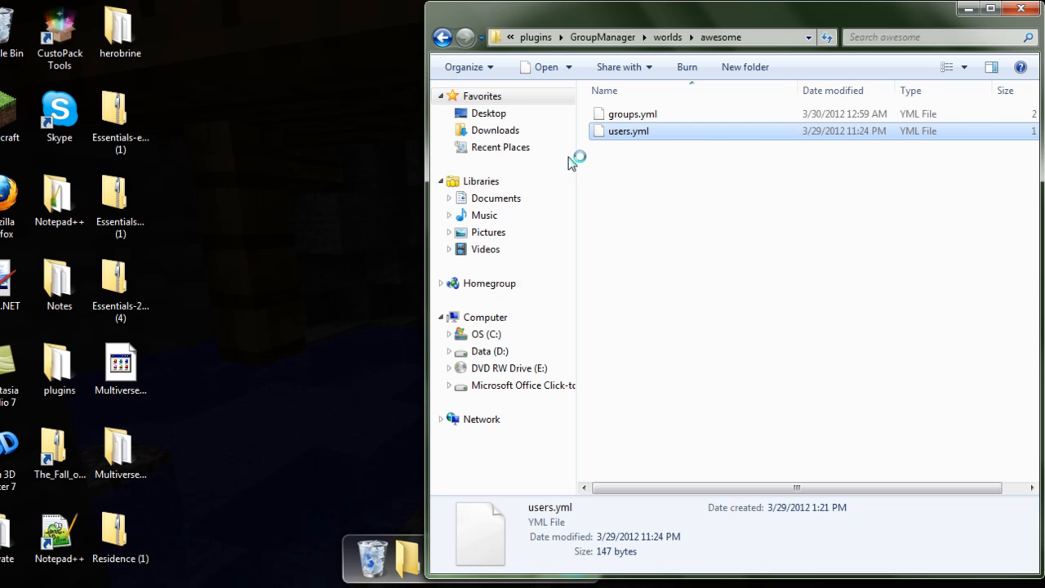
double_click(629, 130)
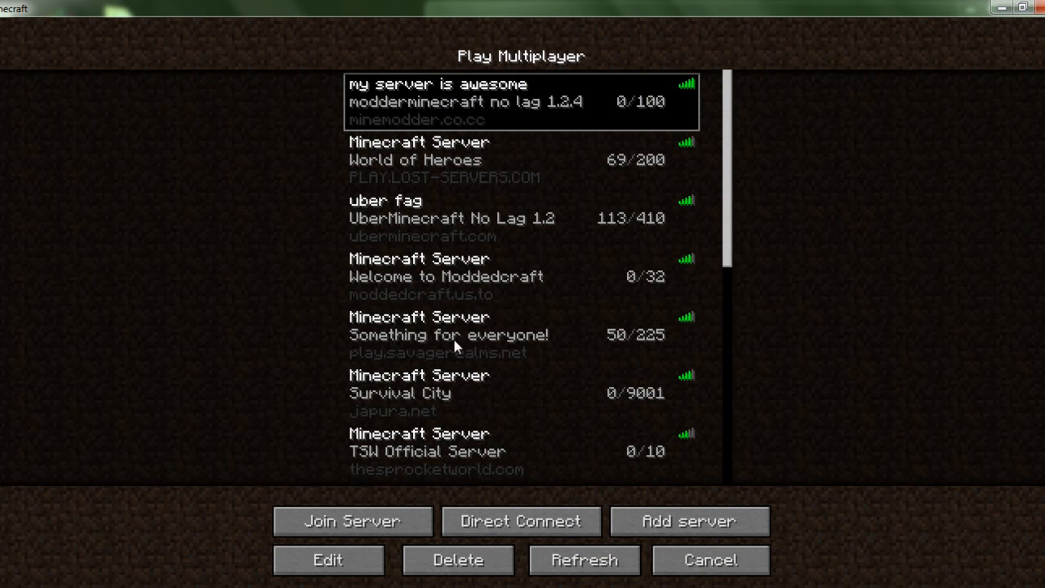
click(353, 521)
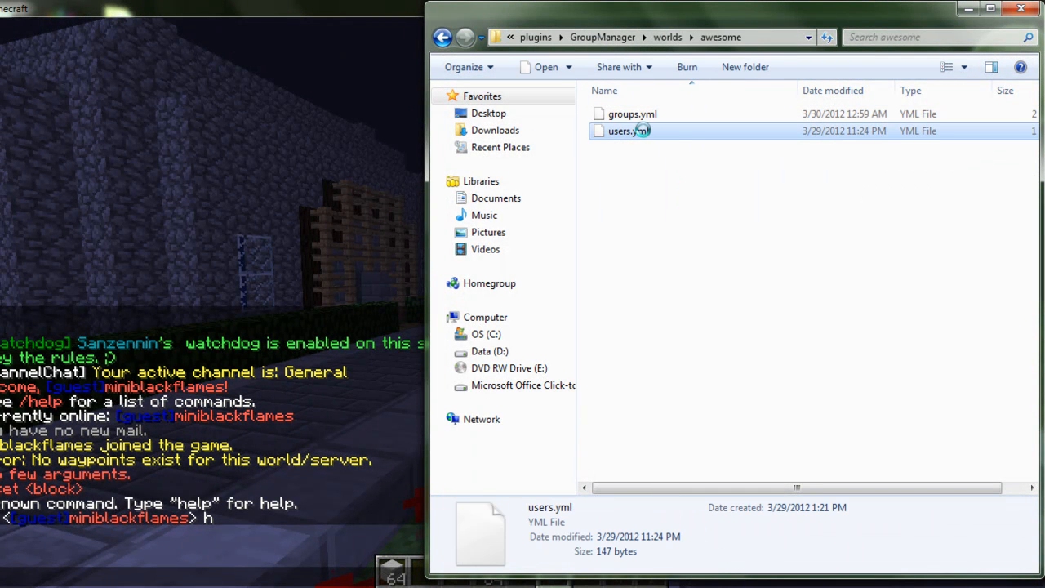
Open users.yml from the awesome world folder for editing in Notepad++.
double_click(624, 131)
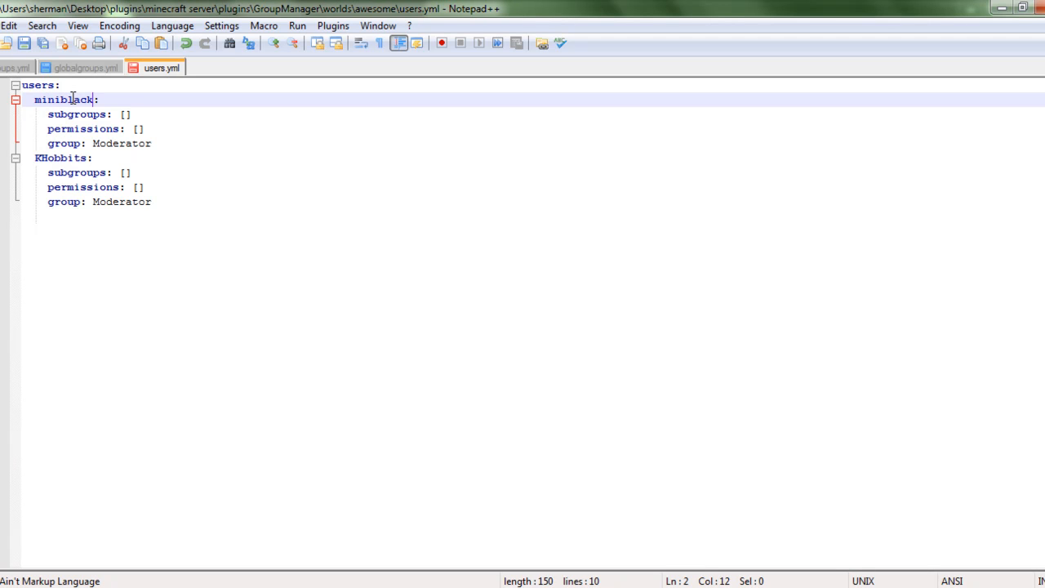